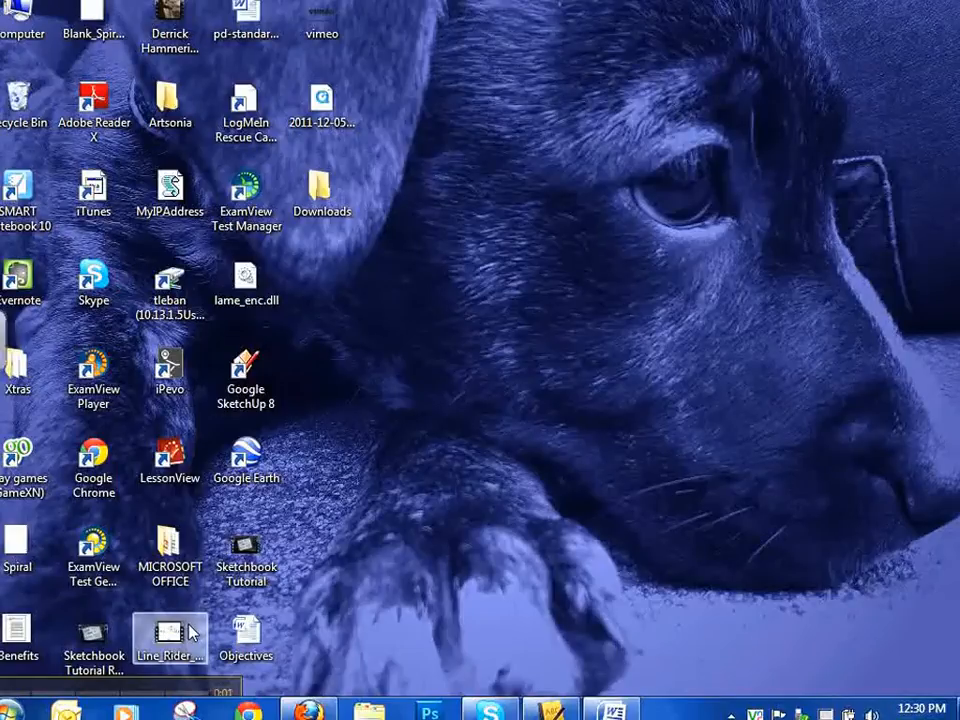
mouse_move(352, 510)
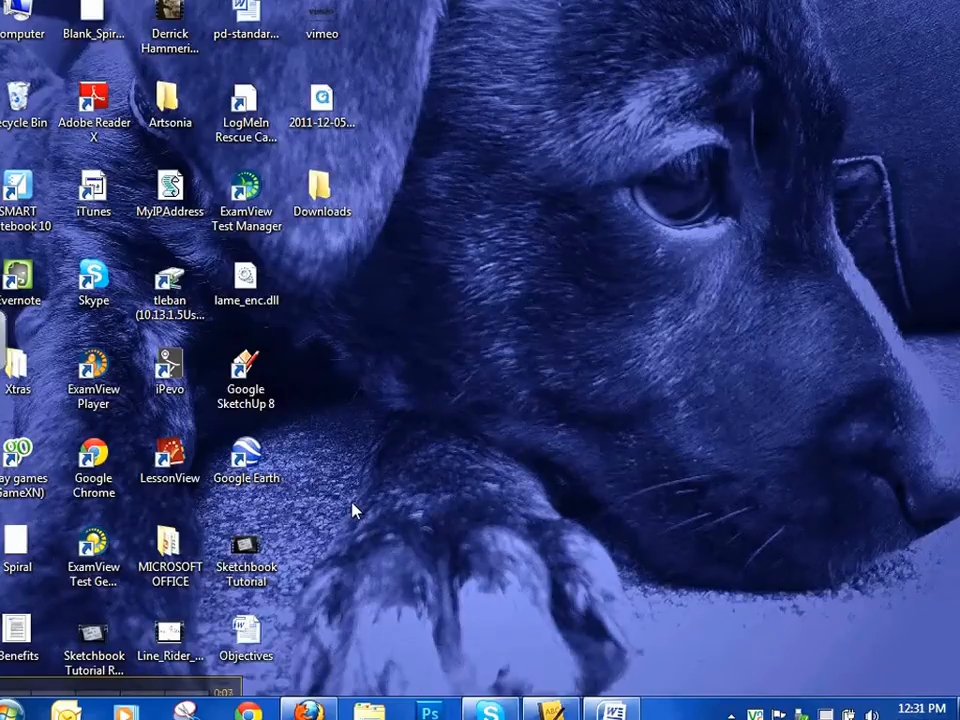
mouse_move(336, 328)
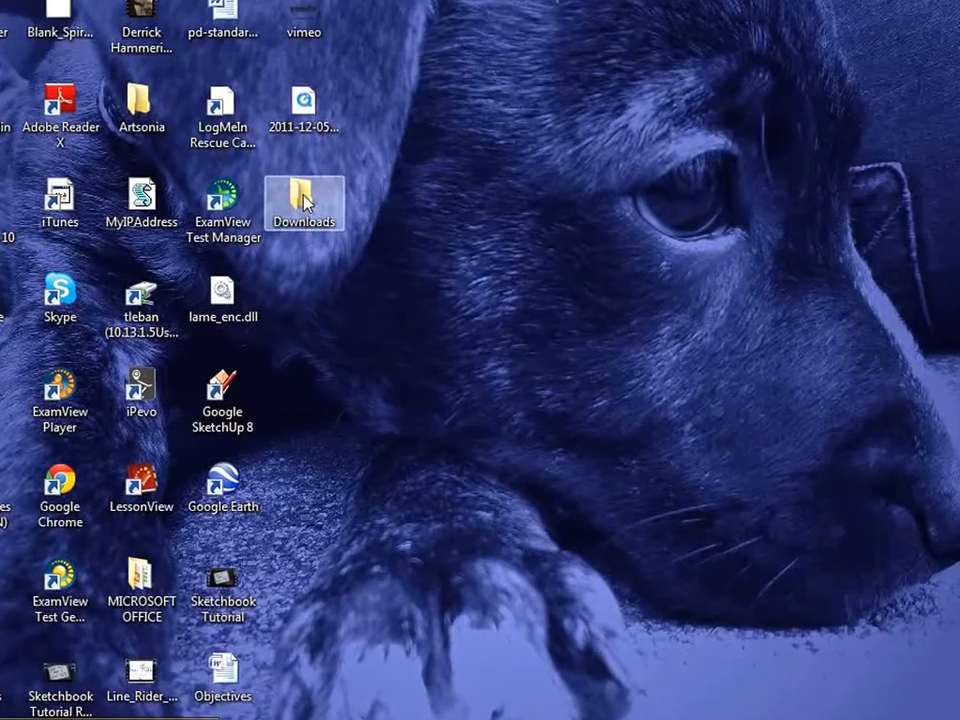
Step: Open the Downloads folder from the desktop and select the Sample icon file
double_click(304, 200)
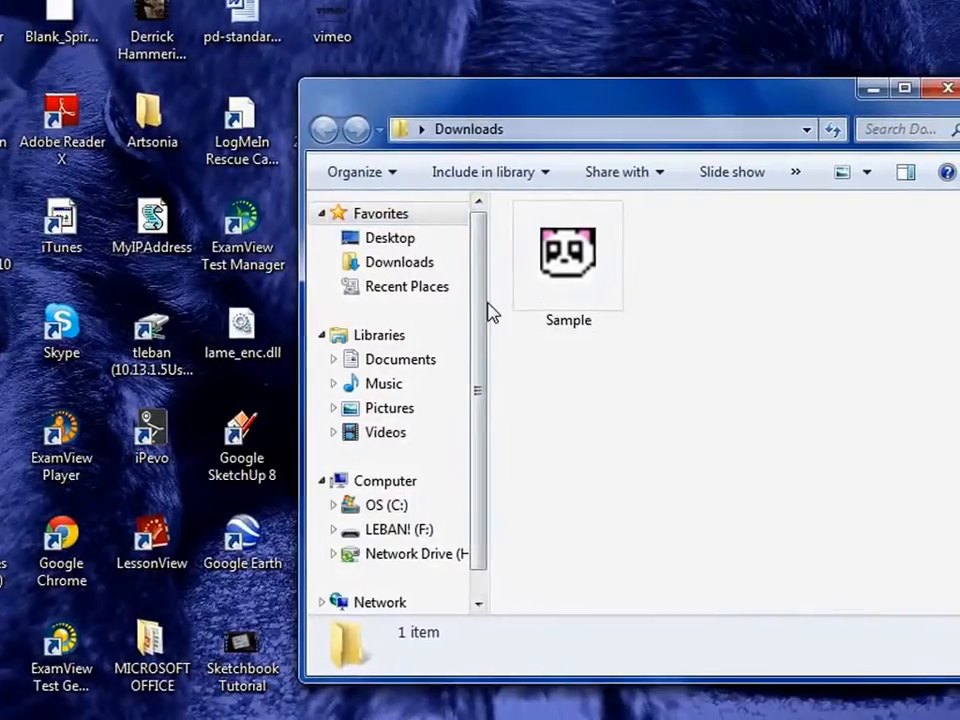
left_click(568, 252)
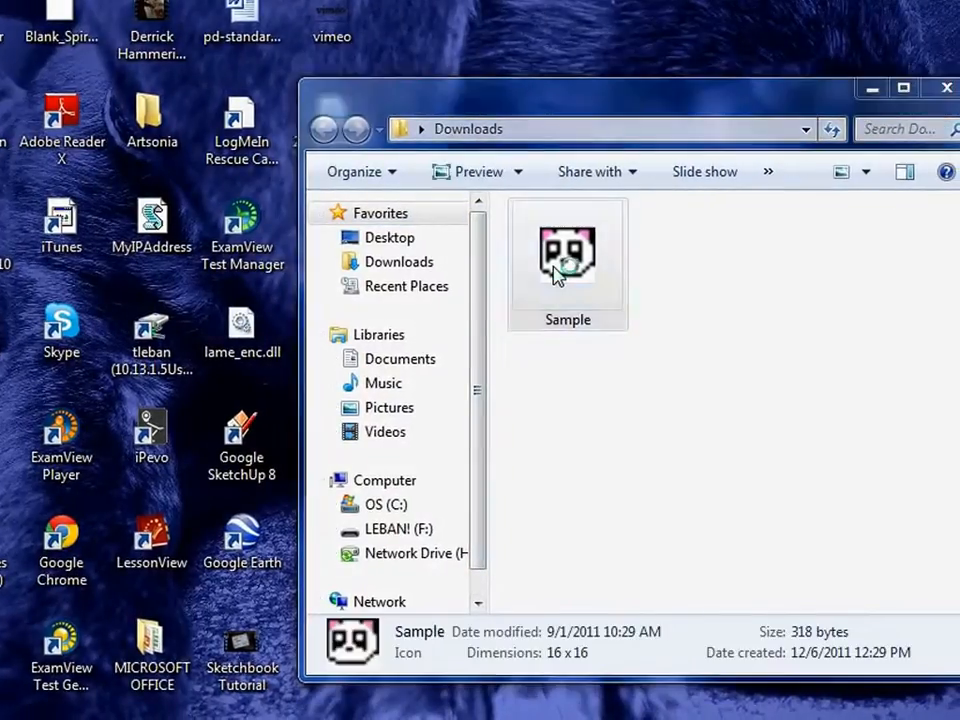
Step: View the Sample icon in Photo Viewer and zoom in until the pixel-art panda fills the view
double_click(568, 252)
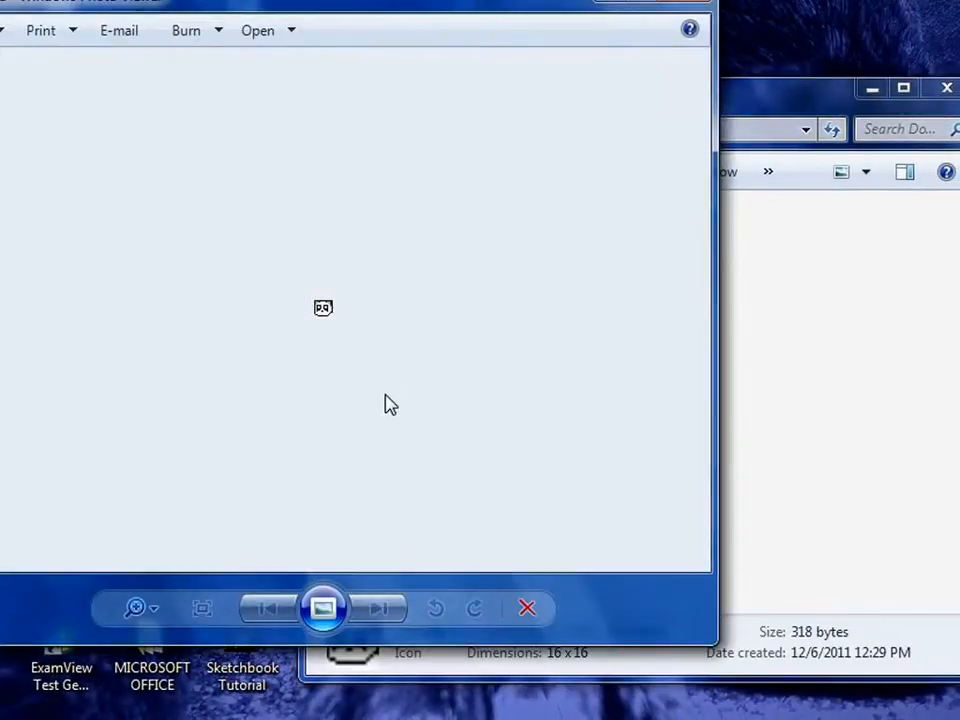
left_click(136, 608)
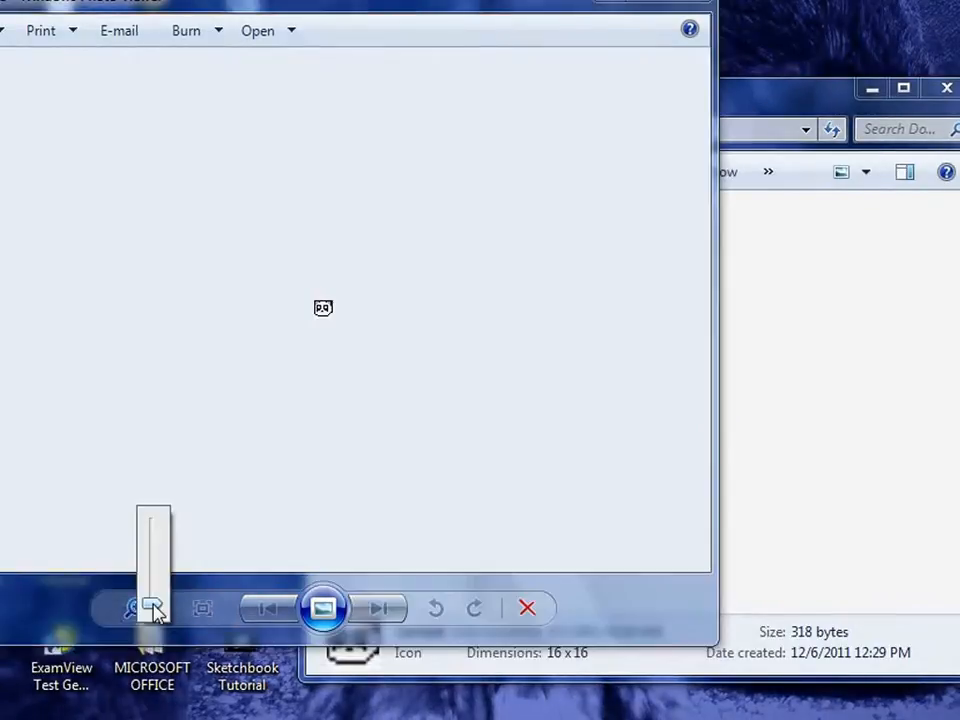
left_click_drag(152, 610, 152, 530)
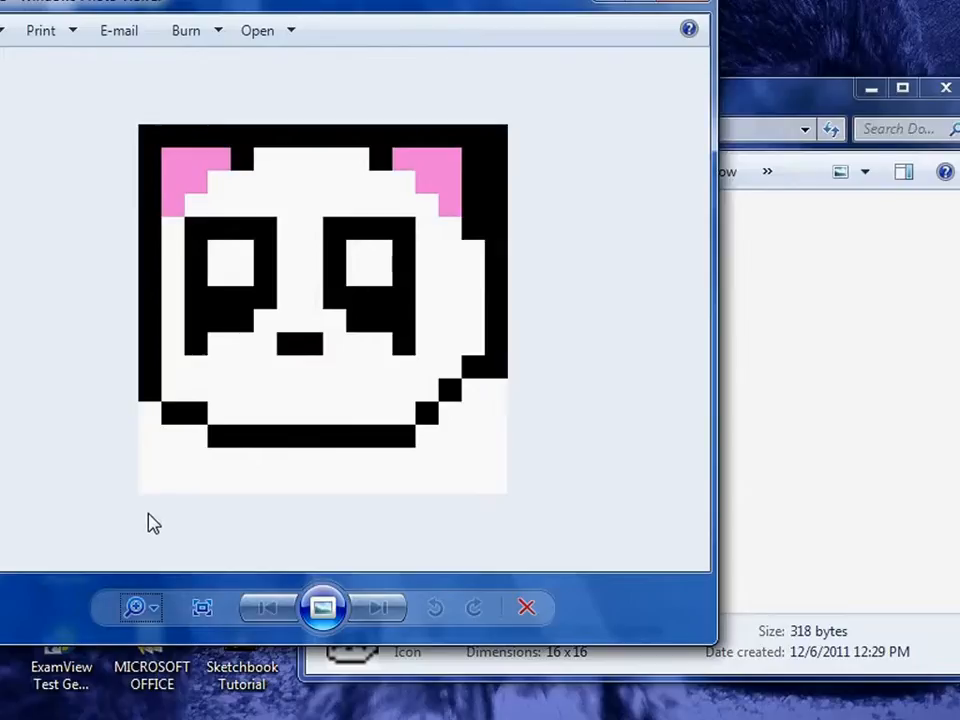
mouse_move(612, 598)
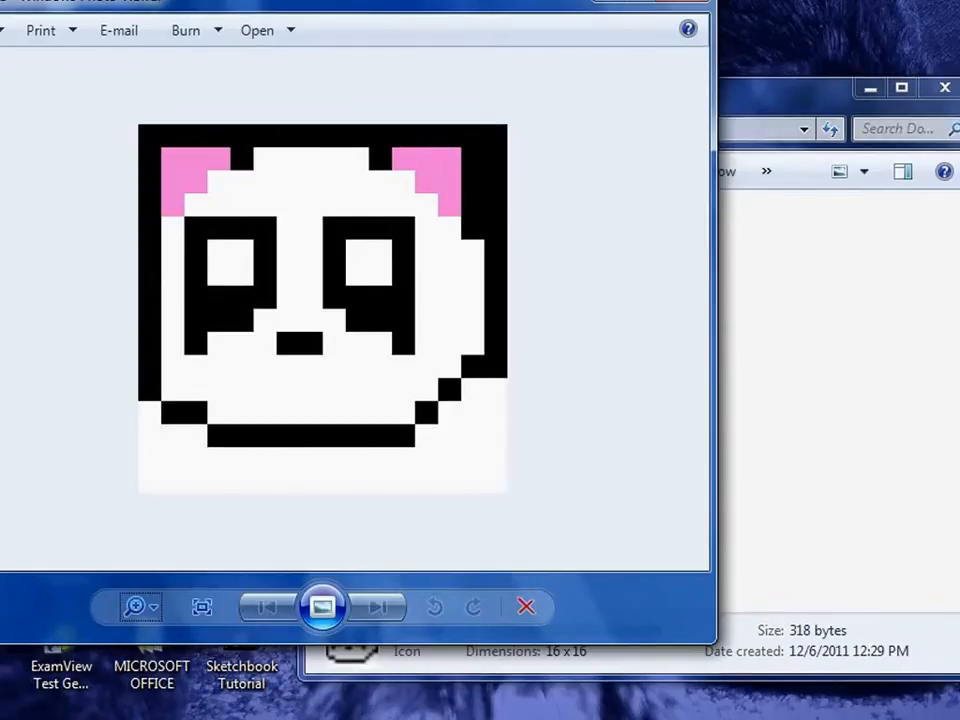
Step: Launch the Snipping Tool from the Start Menu search
left_click(16, 710)
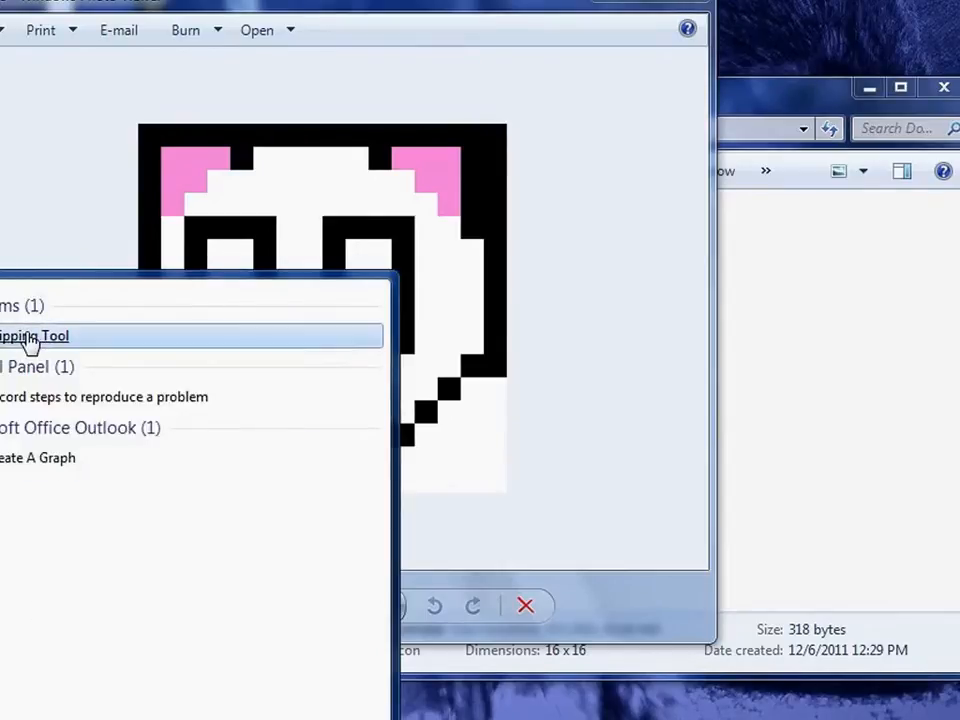
left_click(36, 336)
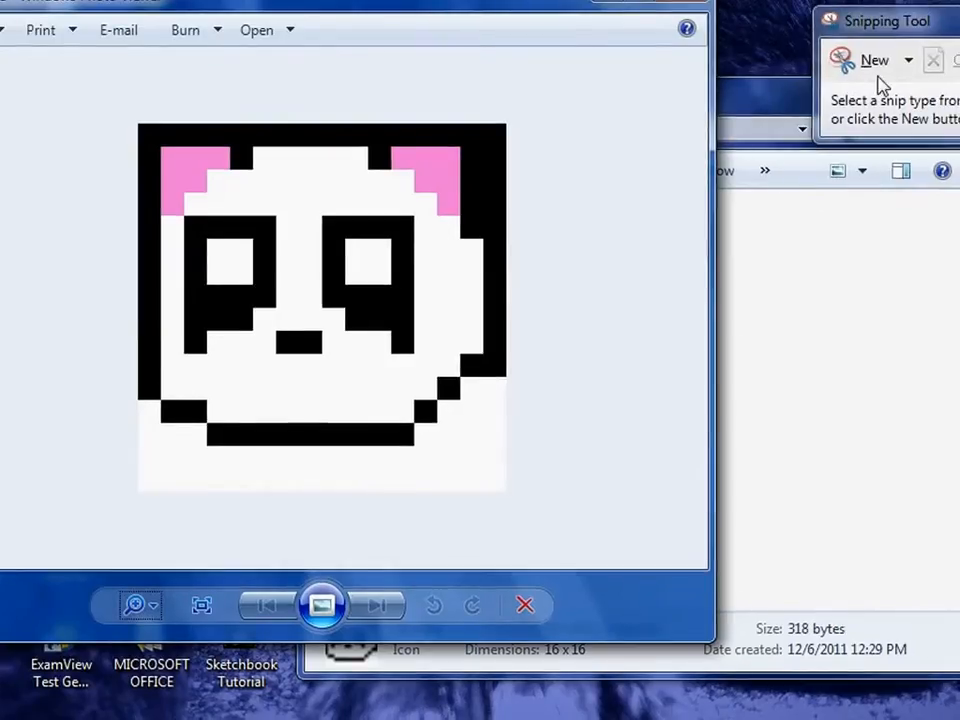
Step: Take a new rectangular snip around the enlarged panda face in Photo Viewer
left_click(874, 60)
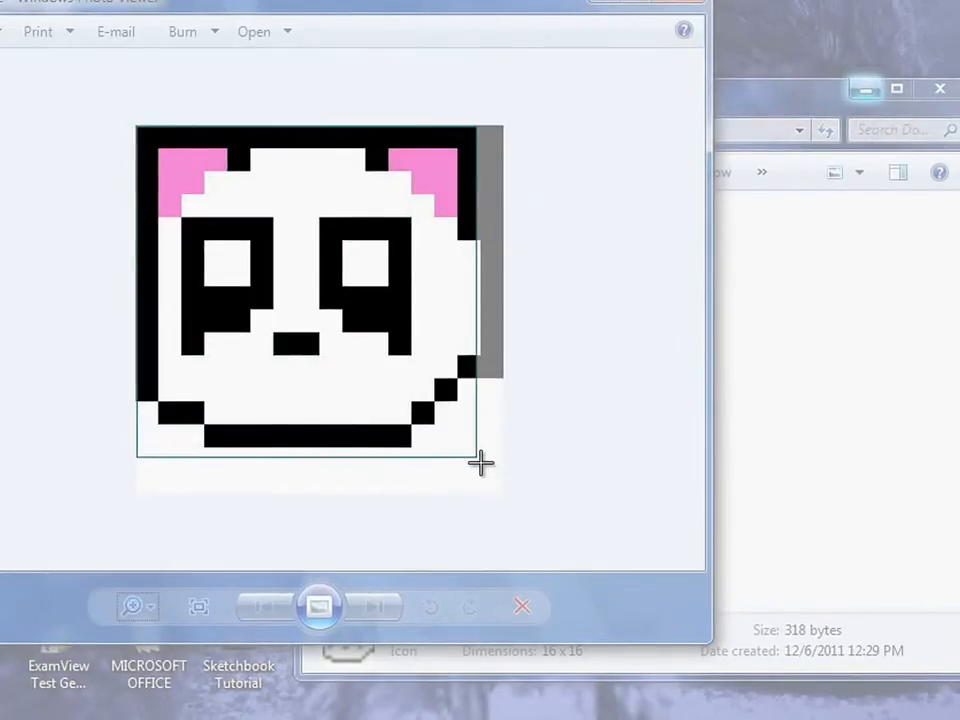
left_click_drag(480, 464, 504, 492)
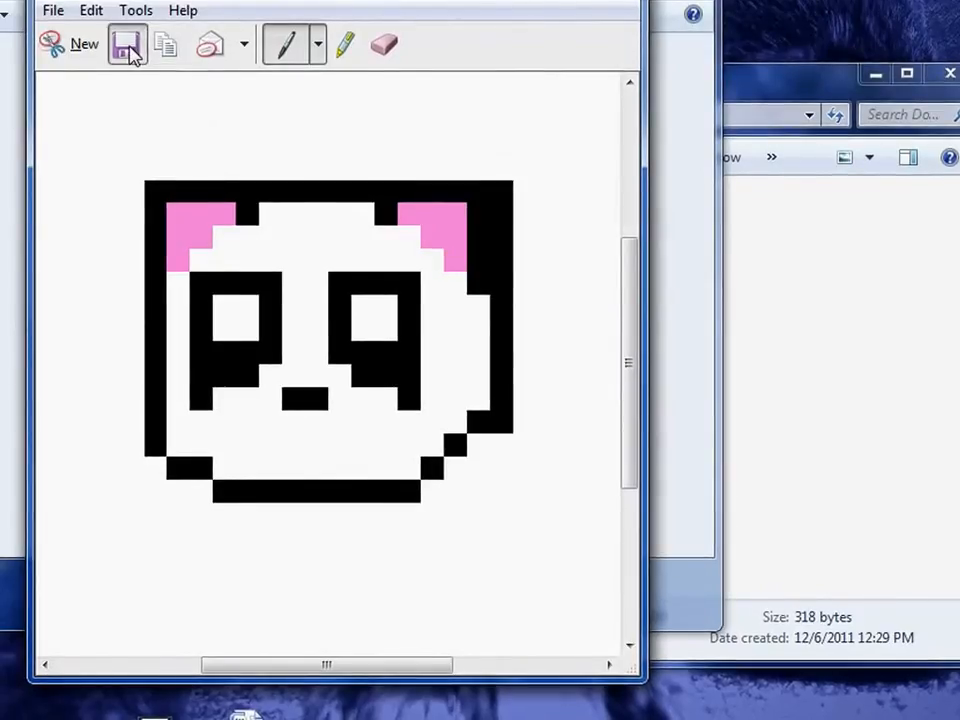
Step: Save the panda snip to the Desktop as a JPEG named 'sample'
left_click(128, 44)
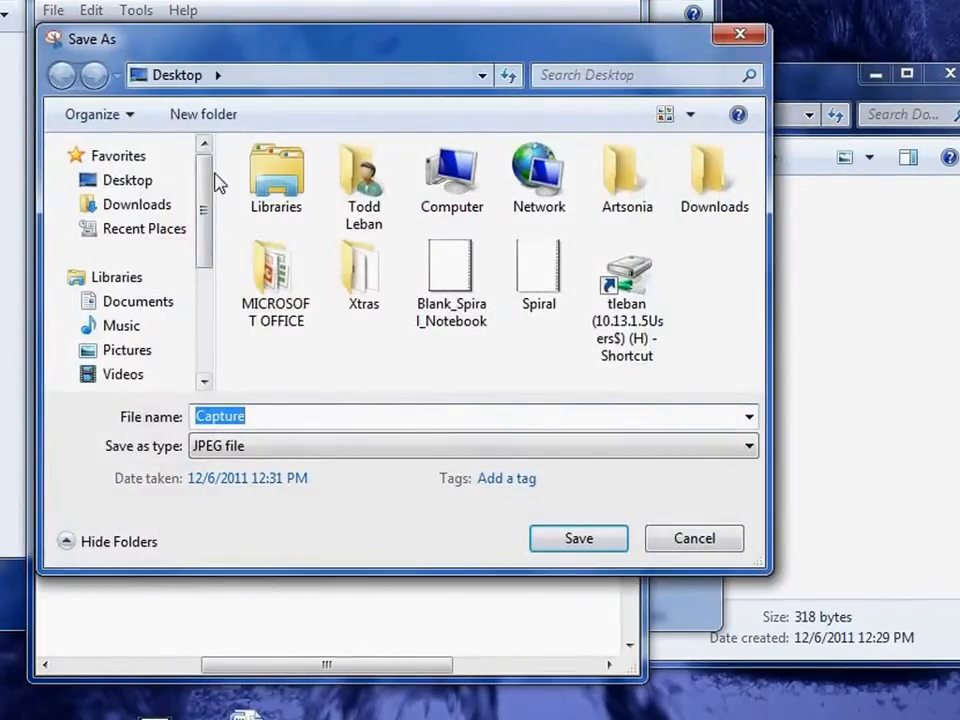
left_click(128, 180)
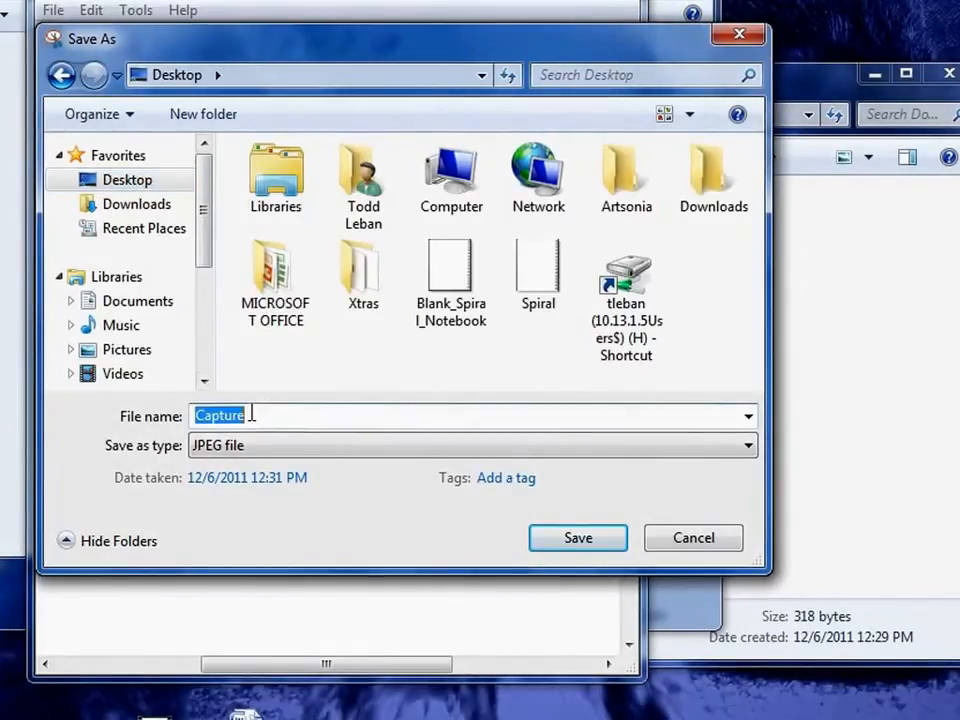
type("sam")
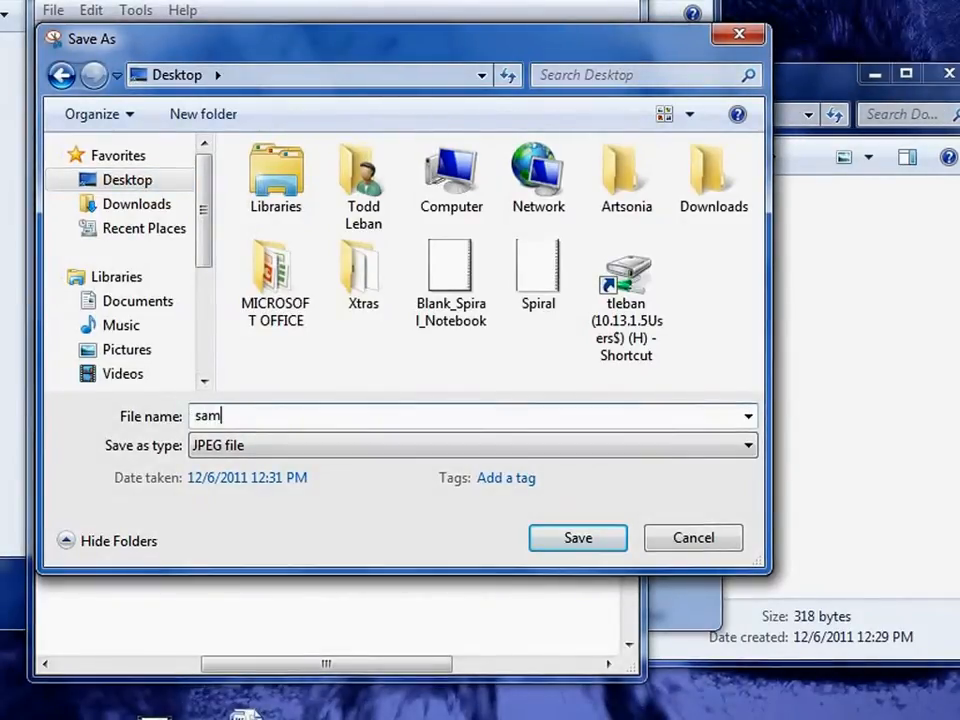
type("ple")
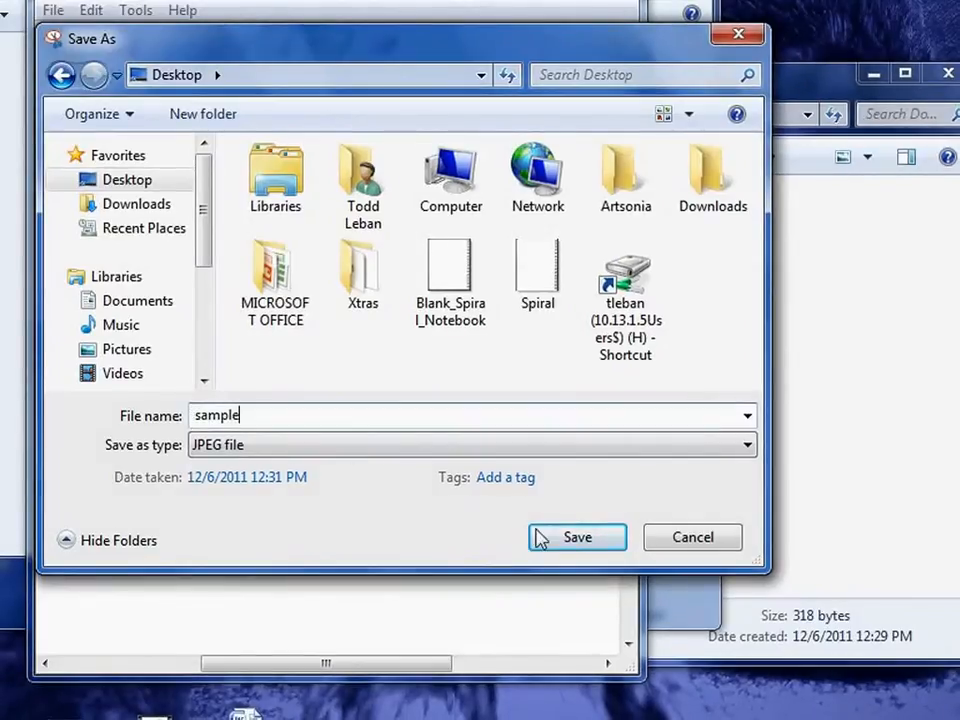
left_click(576, 536)
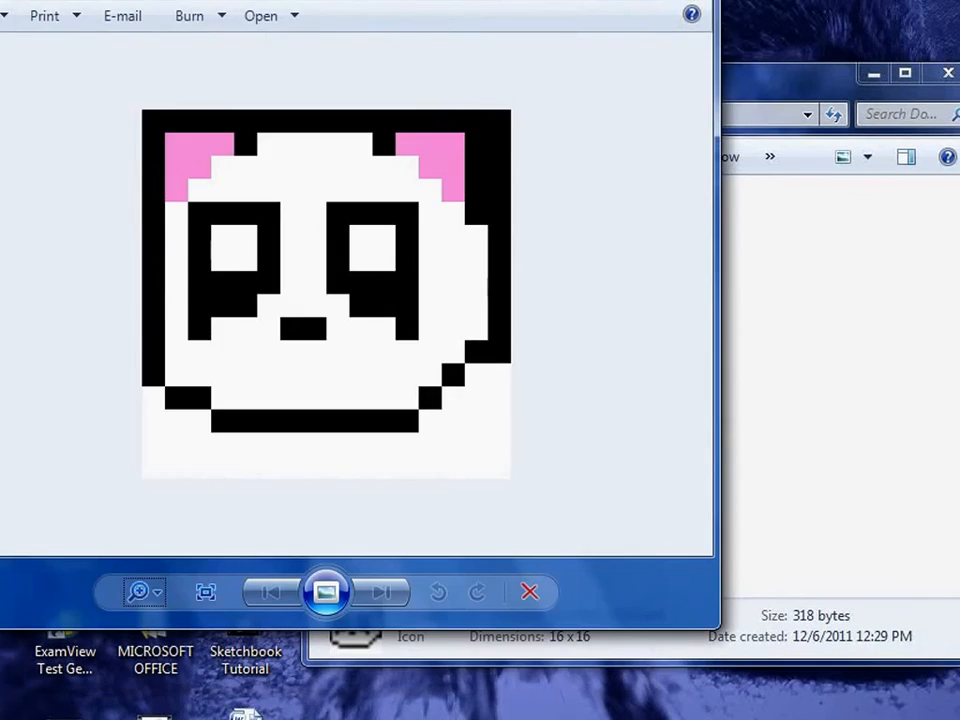
Step: Close the Photo Viewer and the Downloads folder window
left_click(528, 592)
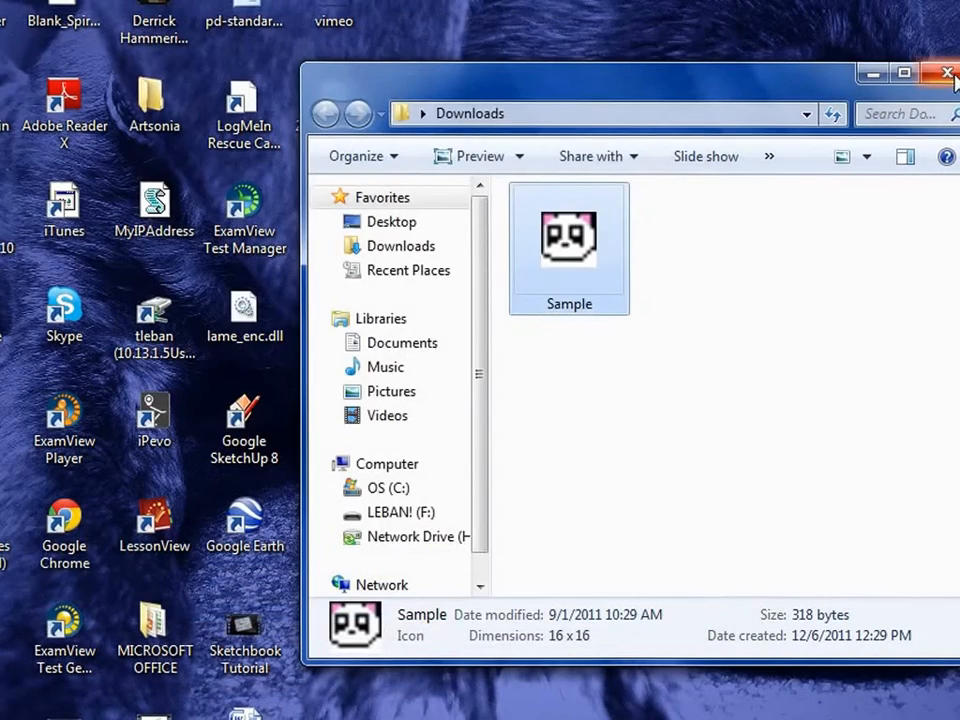
left_click(948, 72)
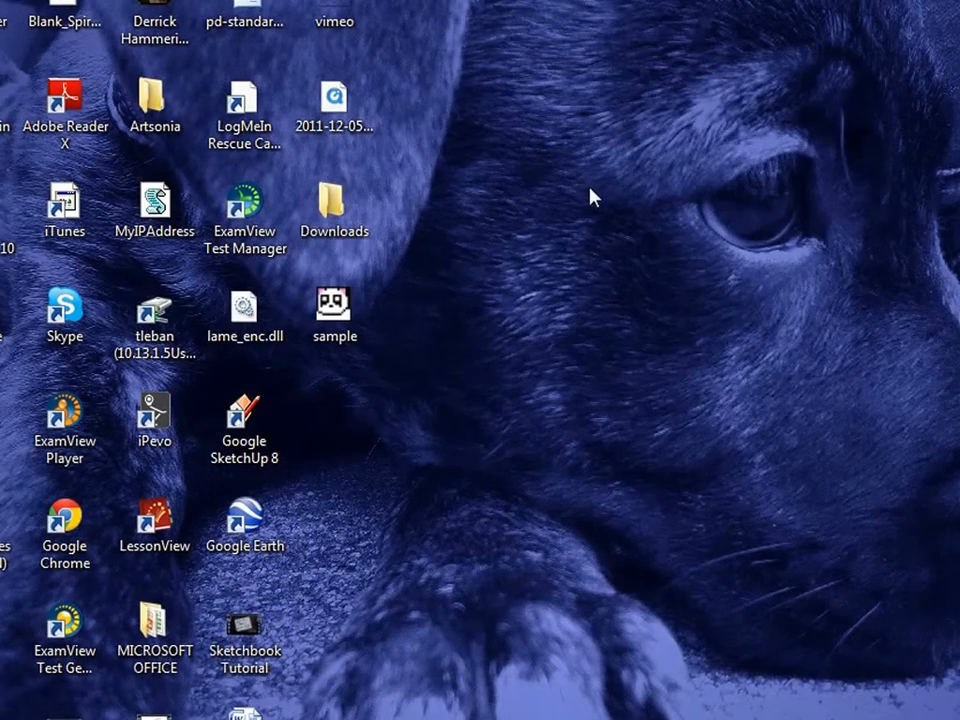